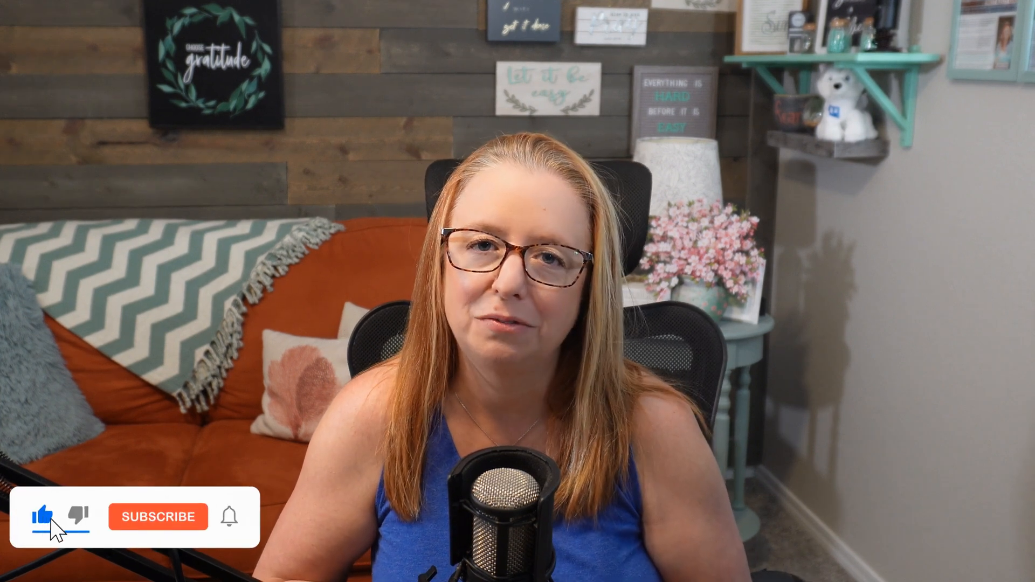
click(159, 516)
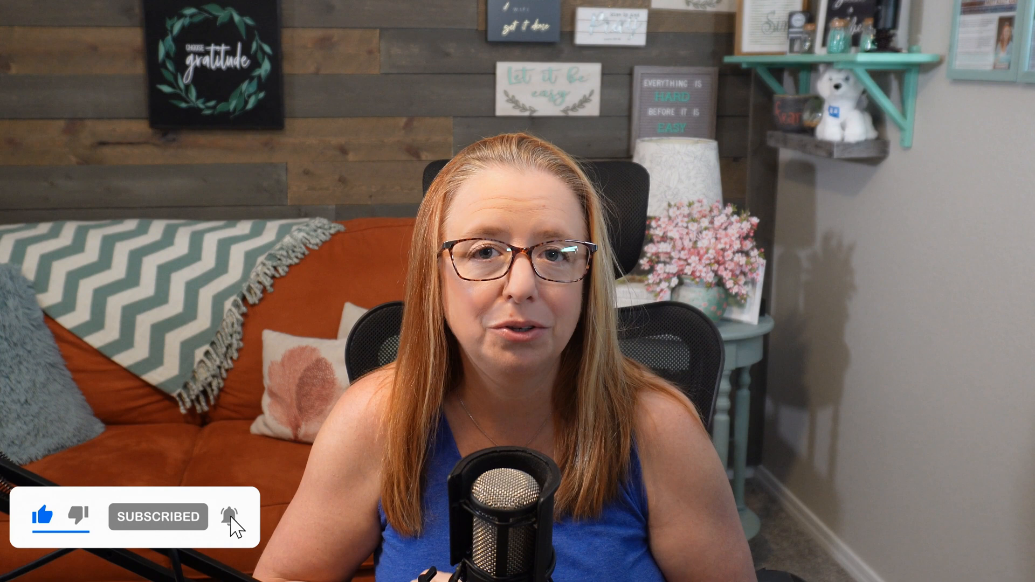